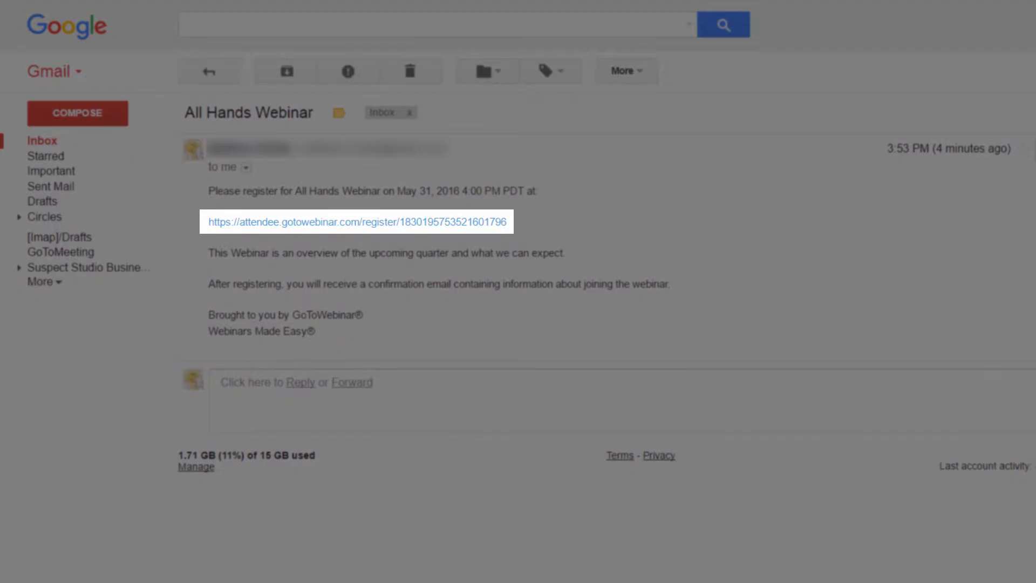
Open the attendee.gotowebinar.com registration link in the All Hands Webinar invitation email
left_click(356, 222)
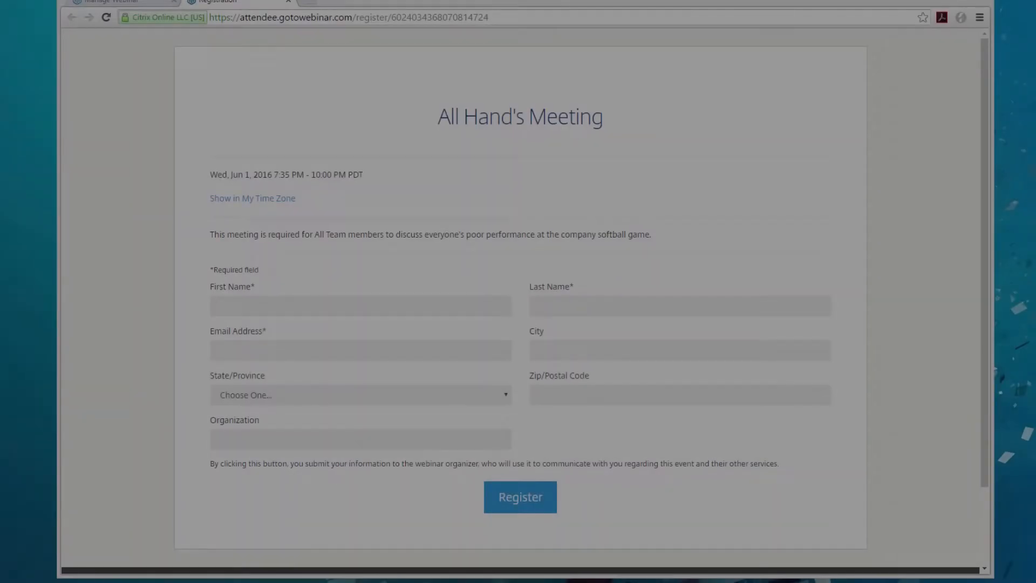
Register Janice for the webinar with California, ZIP 93101 and company Global Marketing Inc
left_click(360, 306)
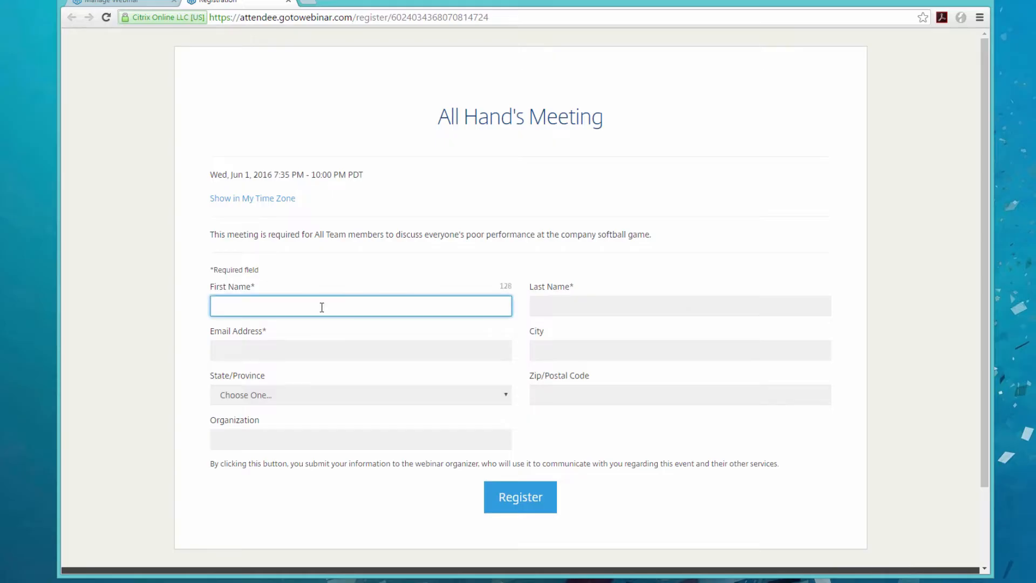
type("Janice")
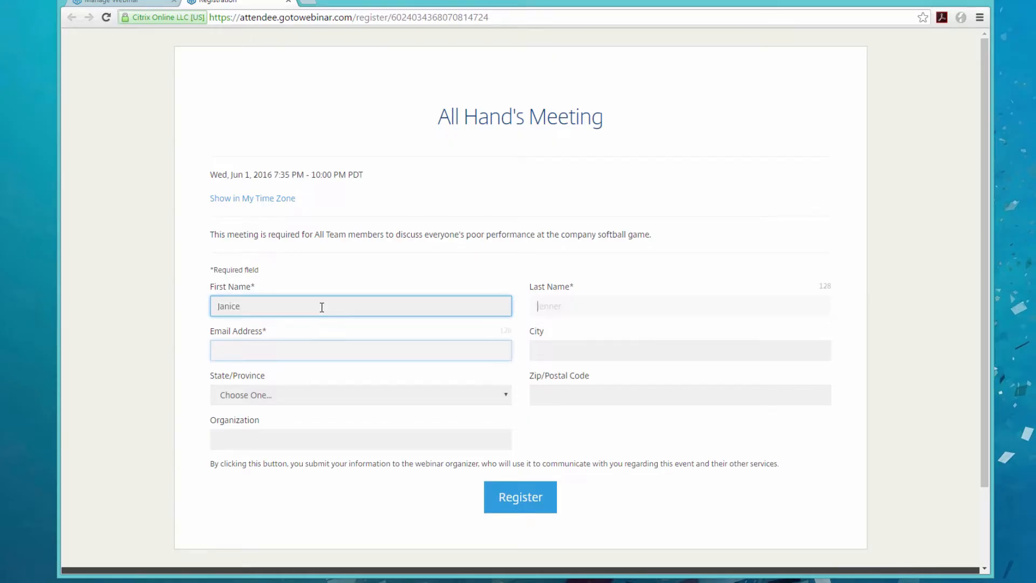
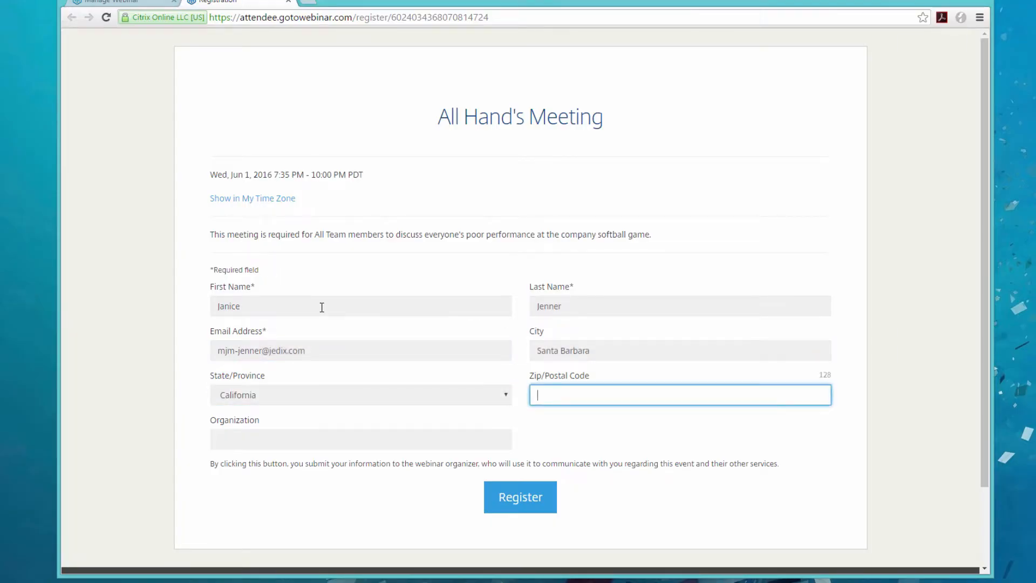
type("93101")
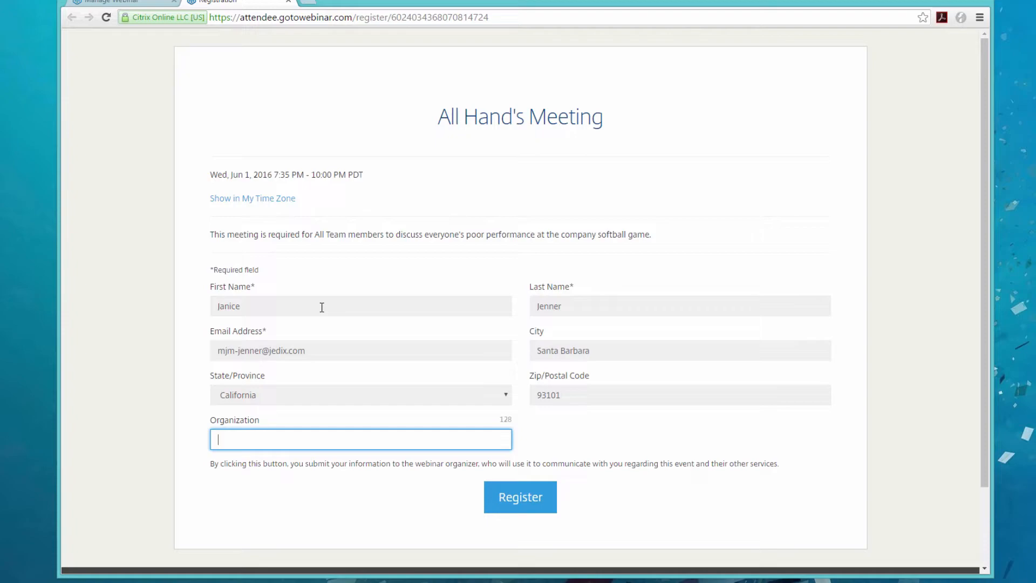
type("Global Marketing Inc")
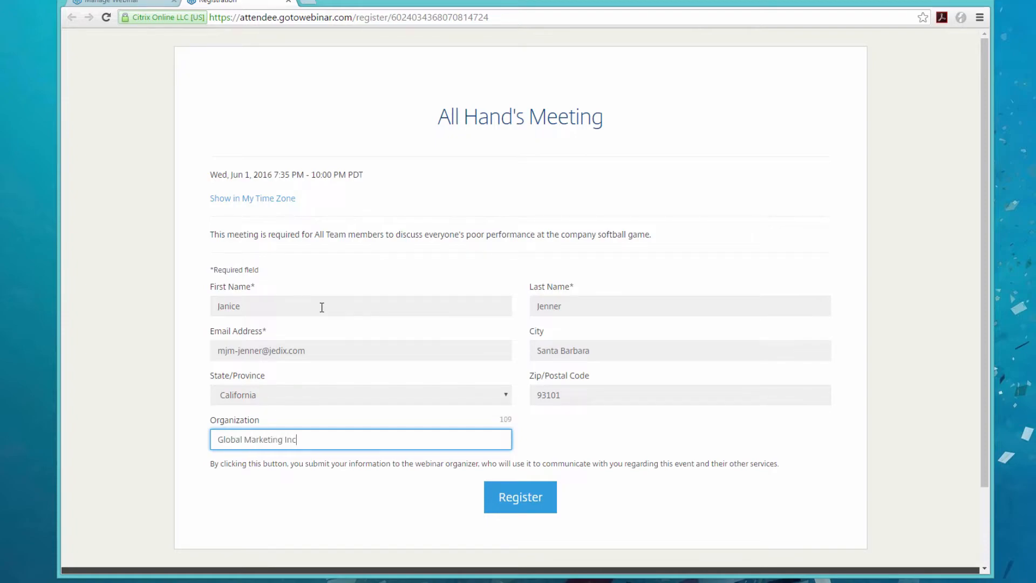
type(".")
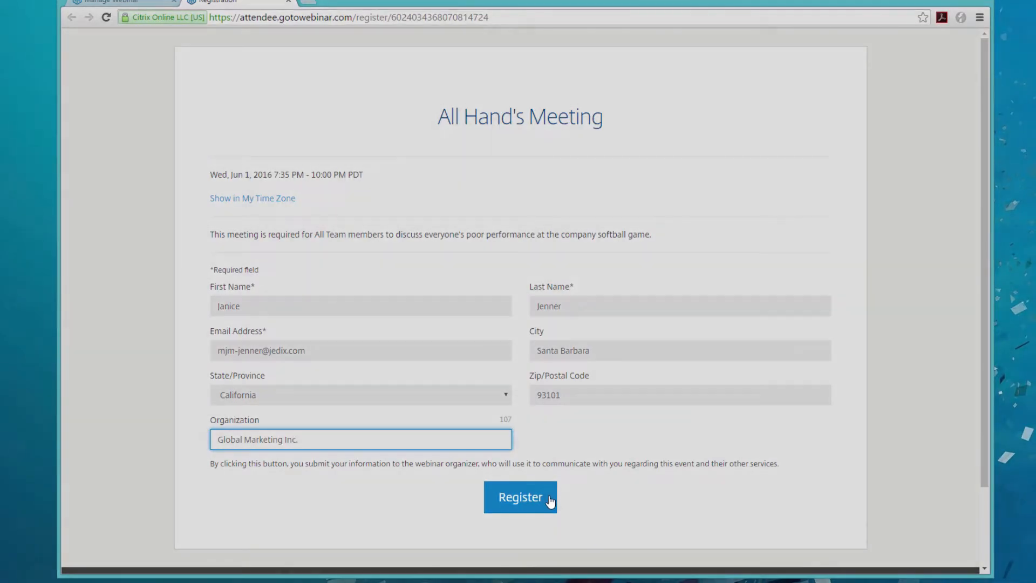
left_click(521, 496)
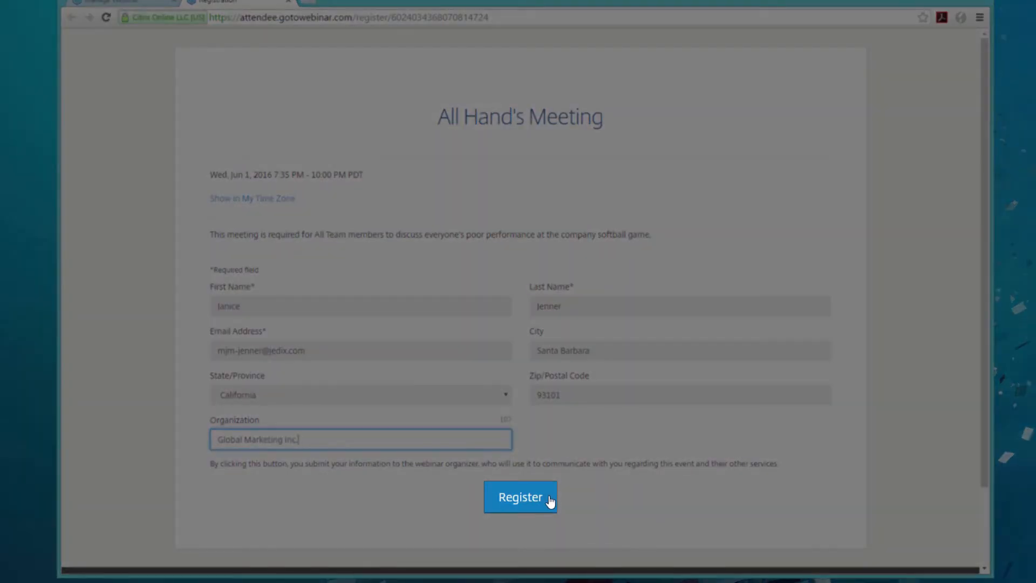
left_click(520, 496)
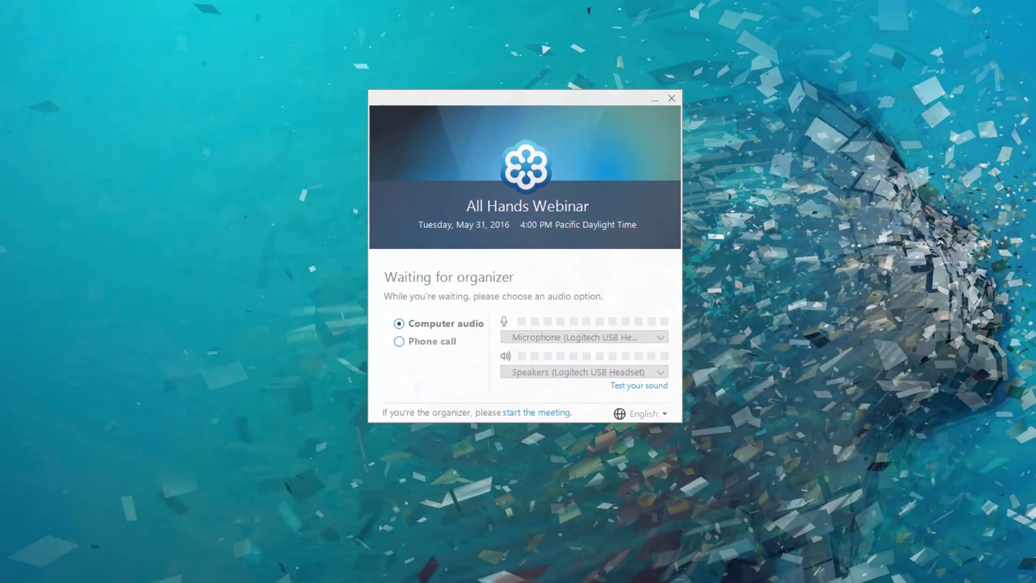
mouse_move(704, 264)
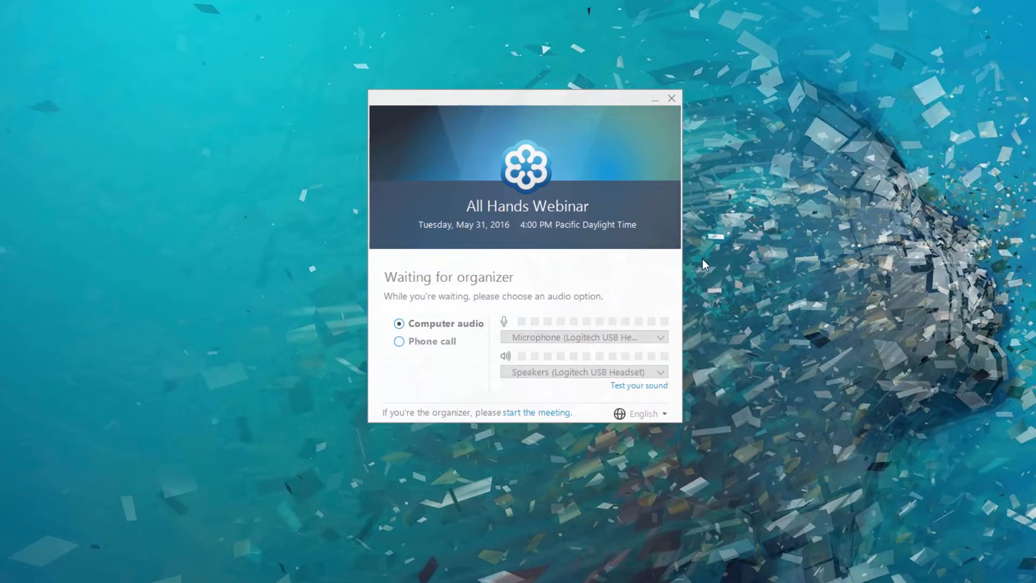
Launch the webinar from the registration confirmation
left_click(658, 337)
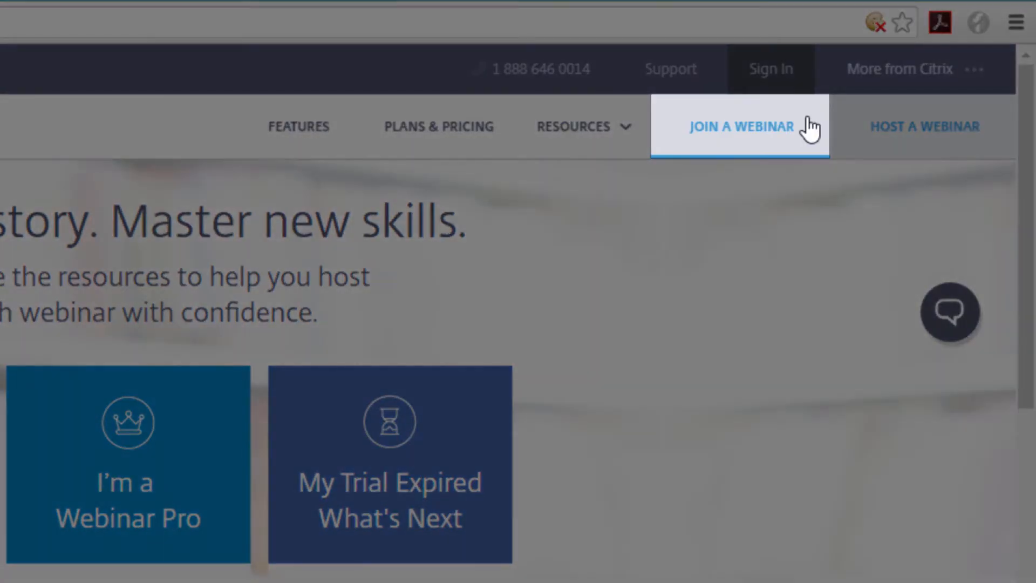
Open JOIN A WEBINAR from the GoToWebinar site's top navigation
left_click(740, 127)
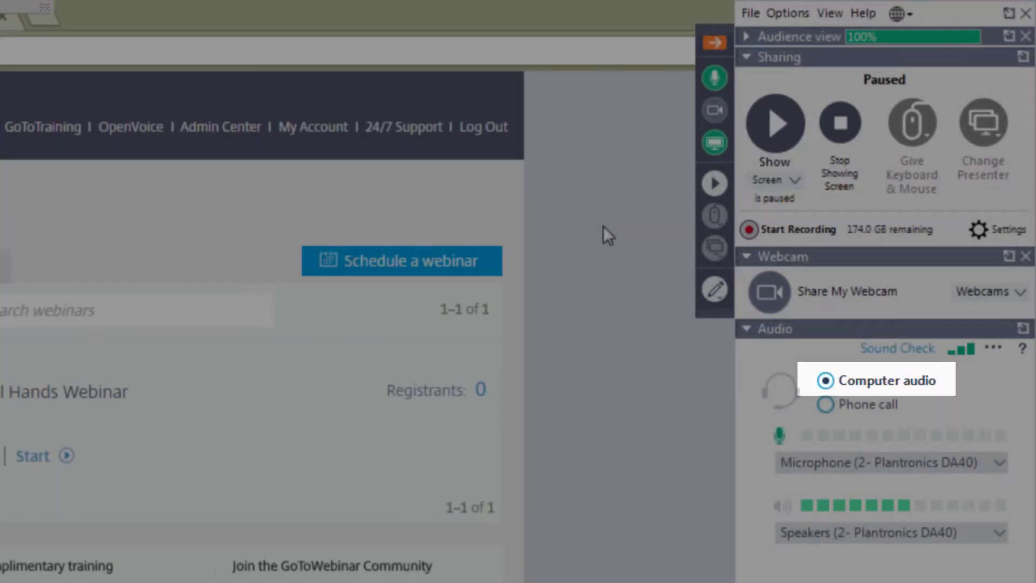
Select Phone call instead of Computer audio in the Audio pane
left_click(826, 404)
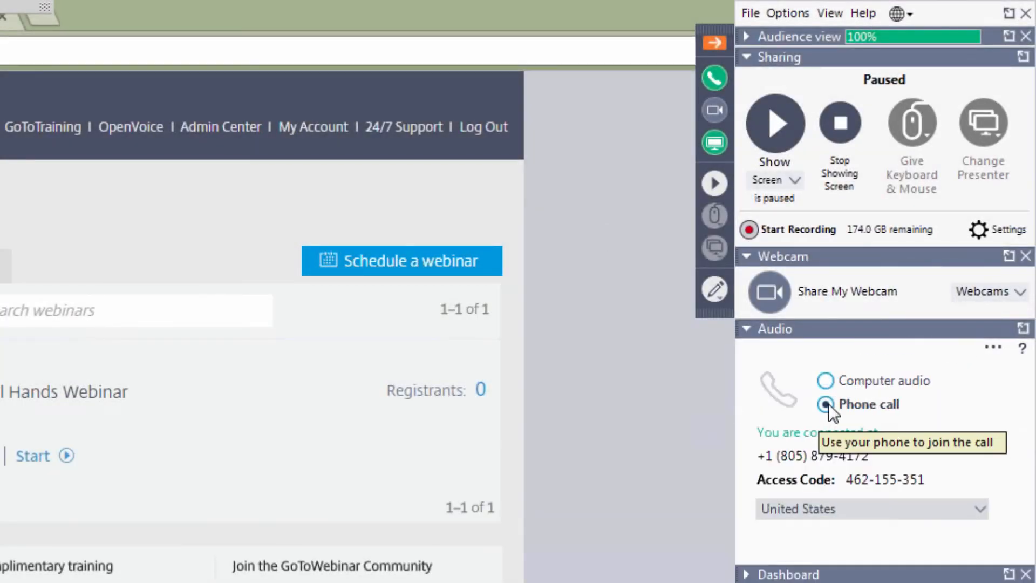
left_click(826, 404)
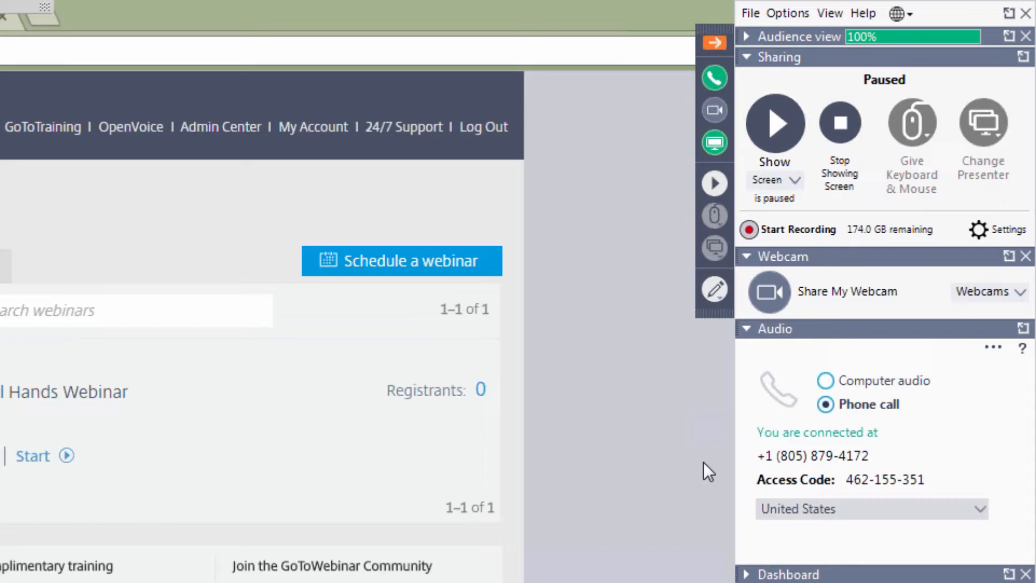
mouse_move(804, 481)
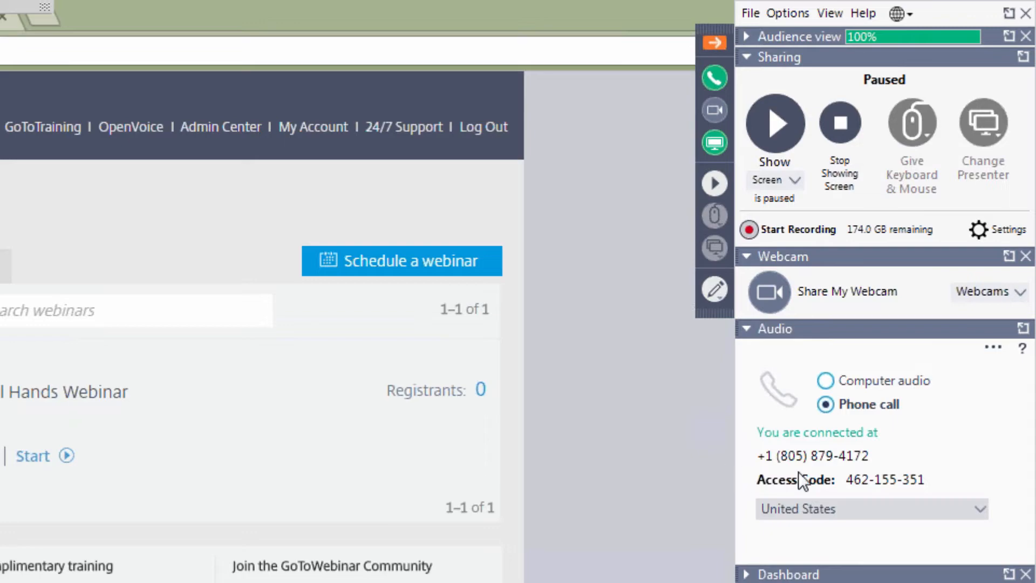
mouse_move(925, 395)
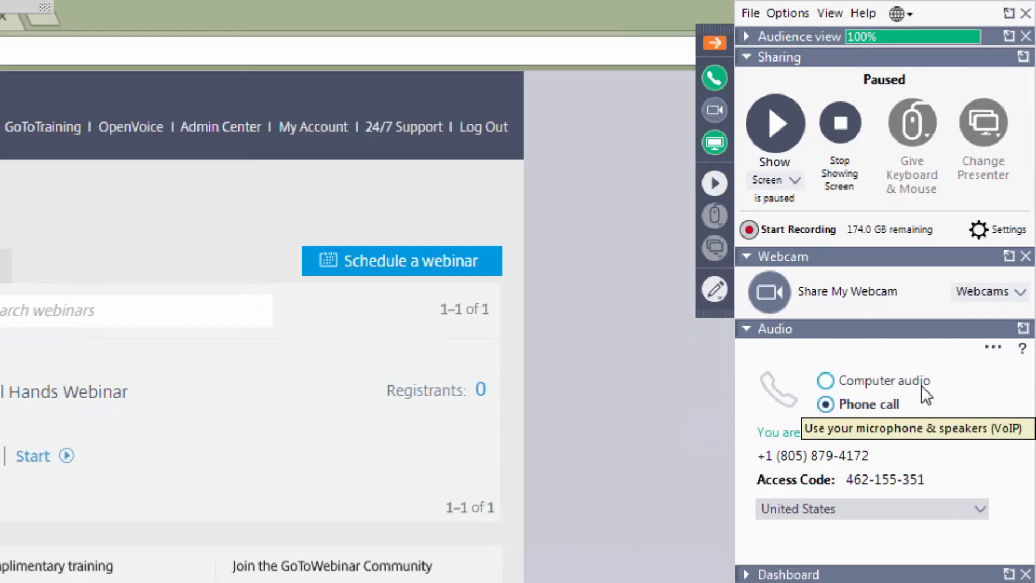
mouse_move(939, 406)
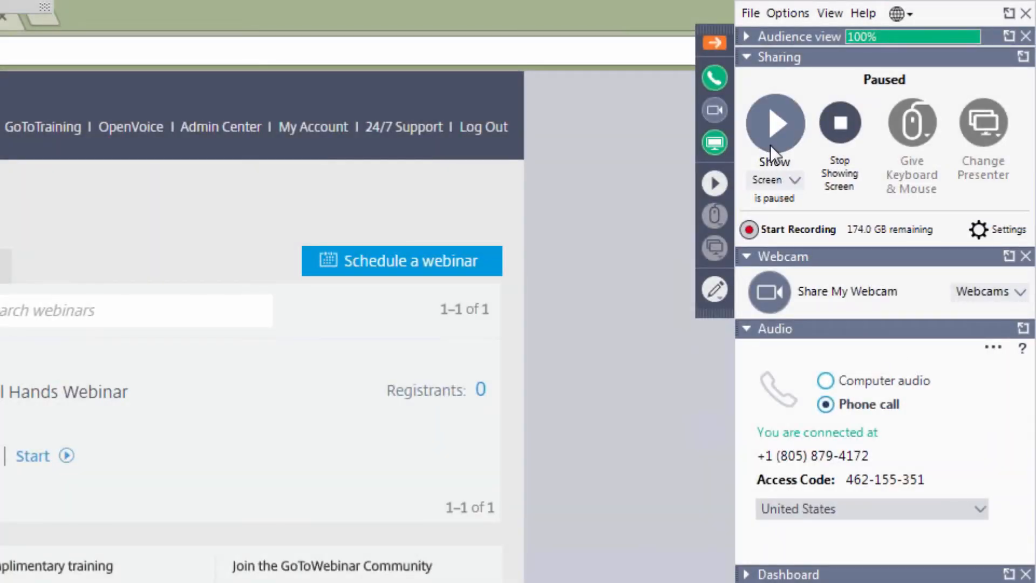
Resume and re-pause screen sharing, then stop showing the screen completely
left_click(774, 123)
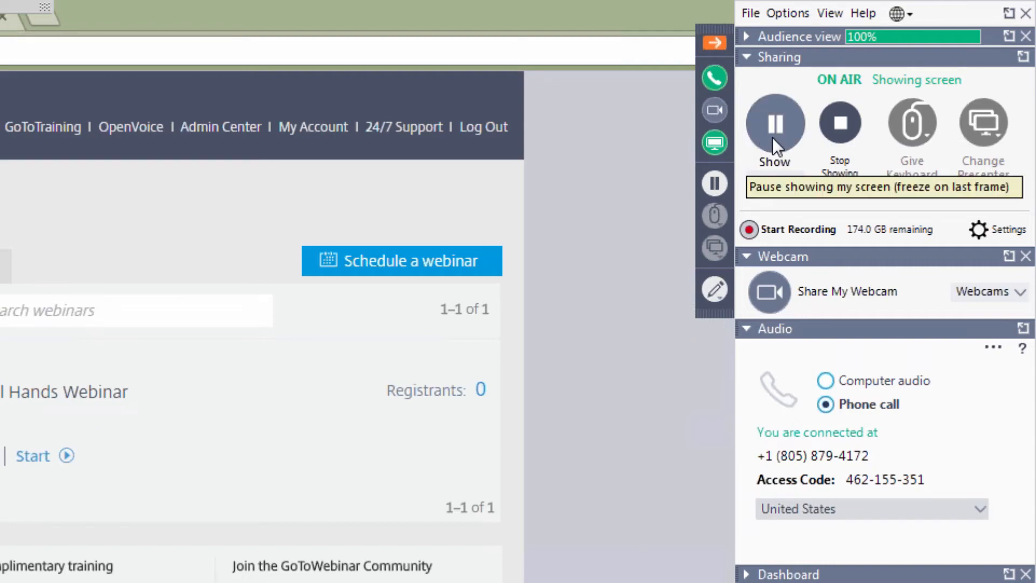
left_click(774, 124)
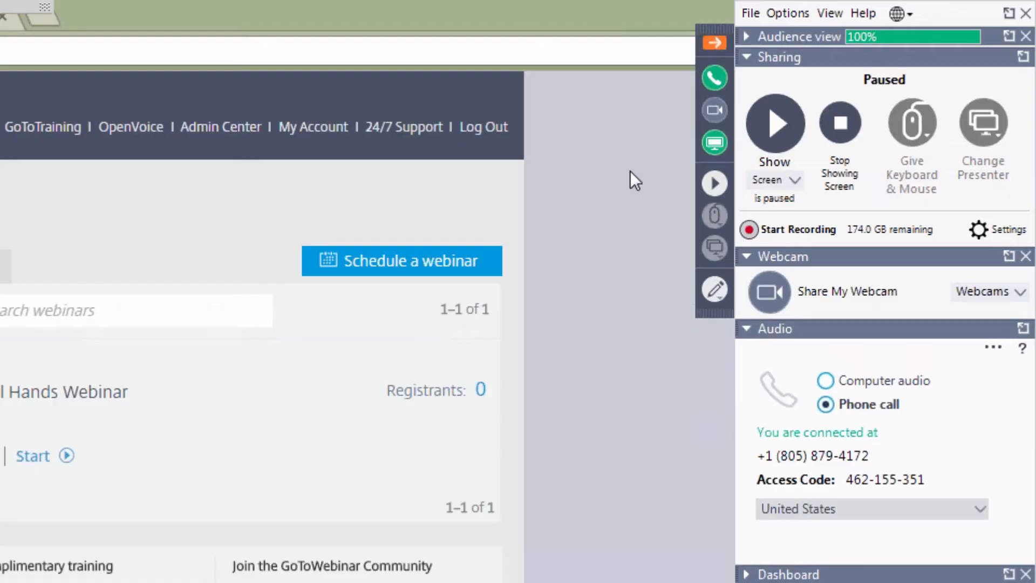
mouse_move(627, 145)
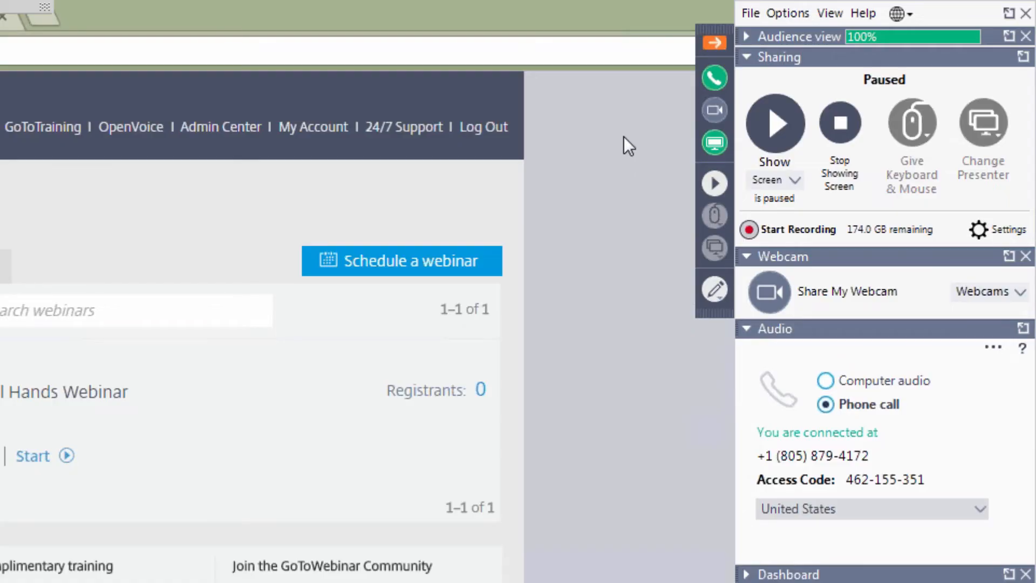
mouse_move(839, 126)
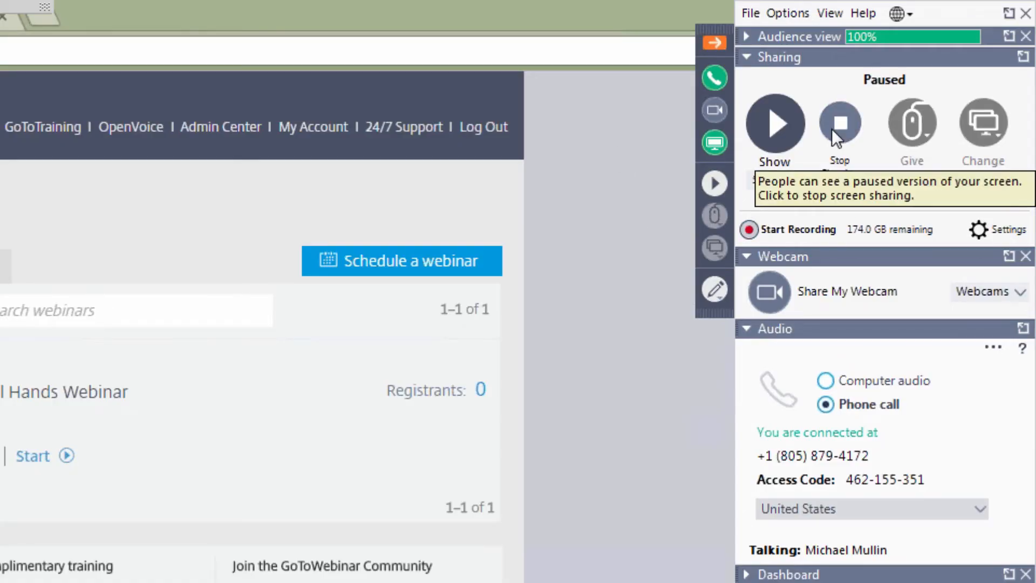
left_click(839, 124)
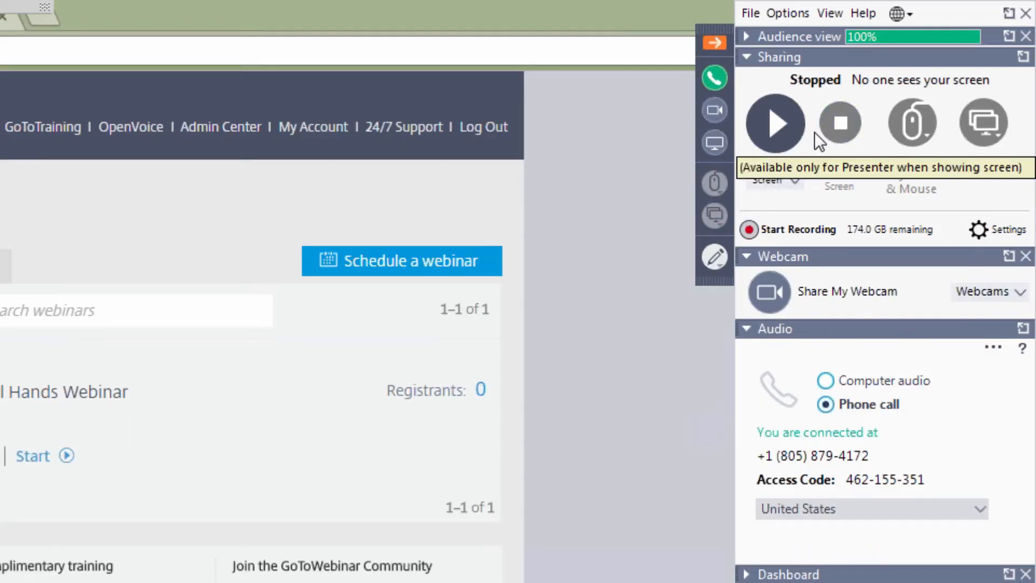
mouse_move(625, 202)
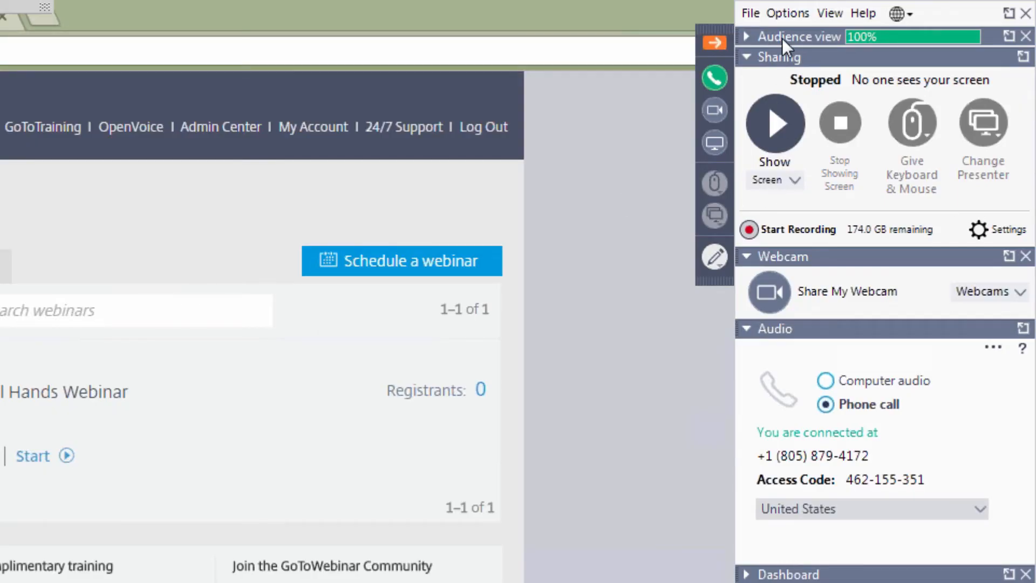
left_click(786, 13)
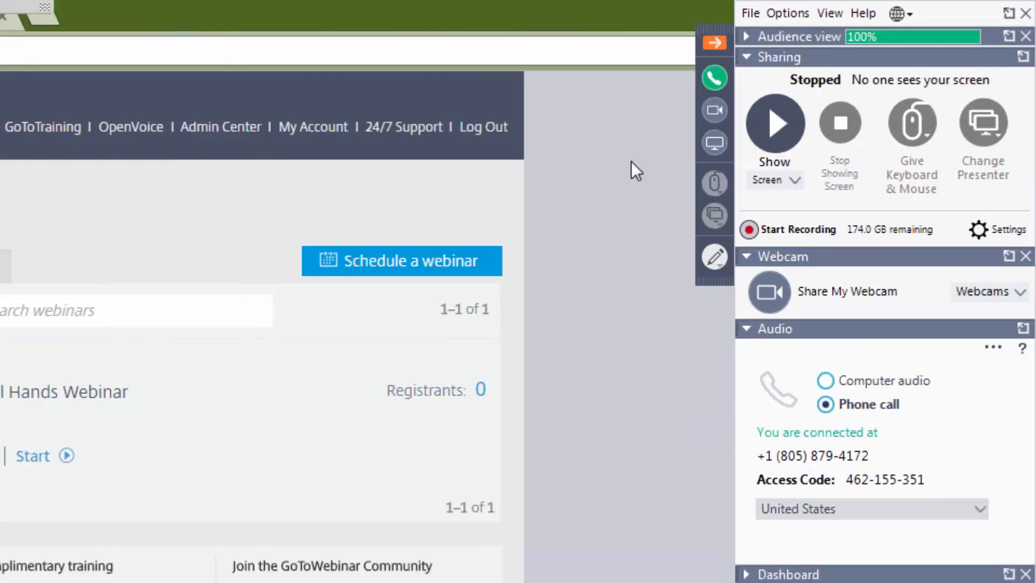
left_click(750, 12)
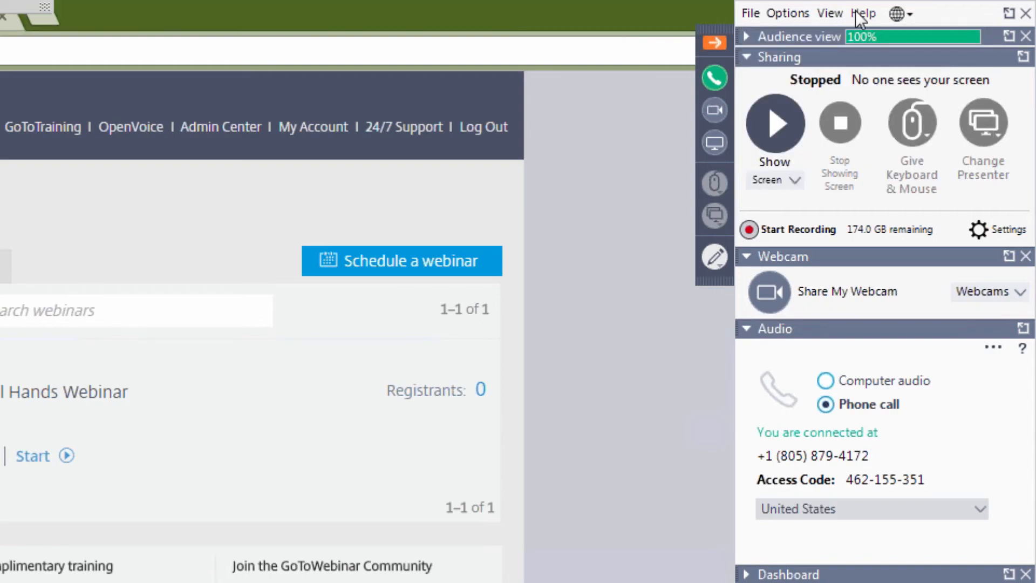
left_click(863, 12)
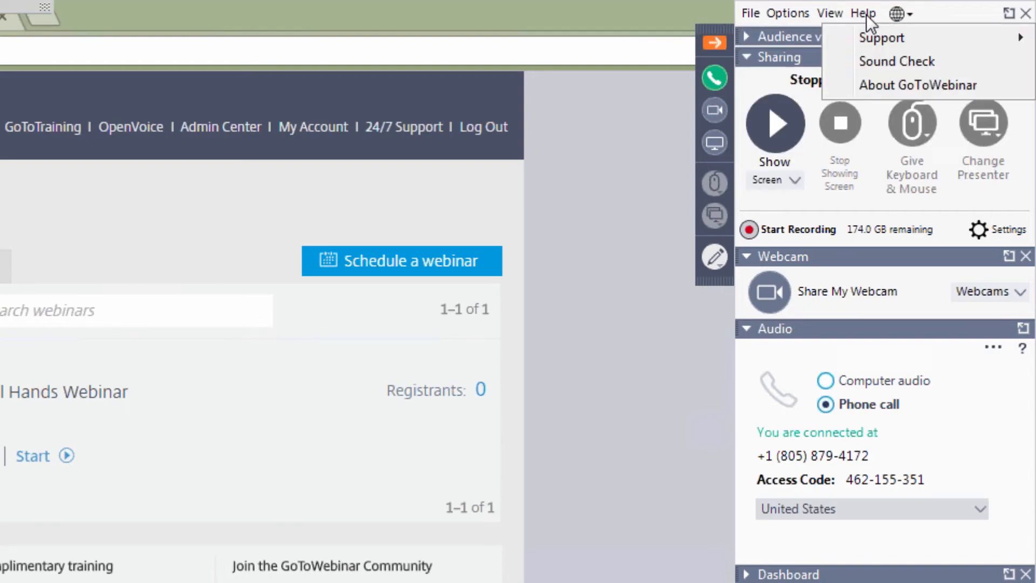
mouse_move(881, 38)
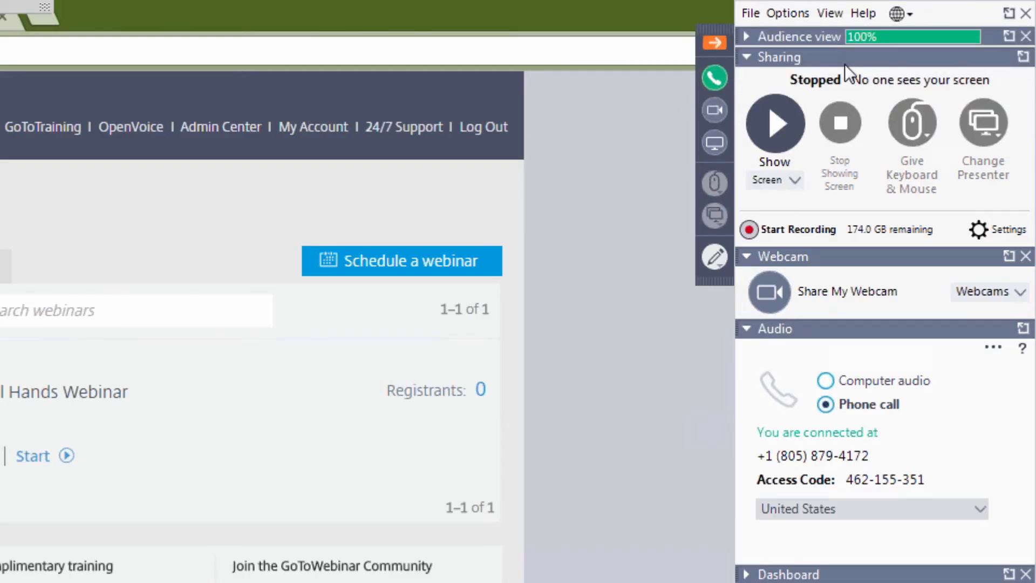
left_click(897, 12)
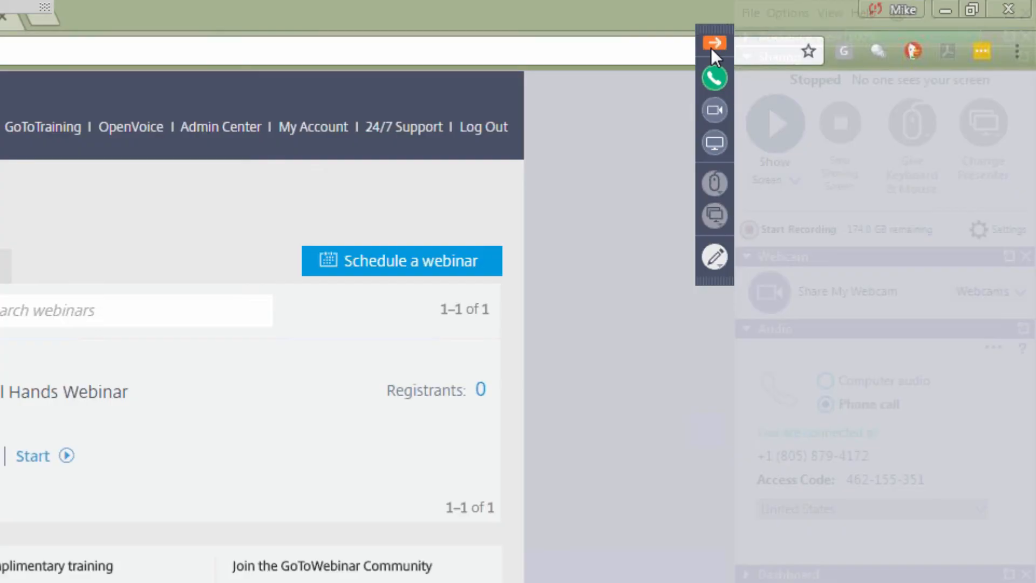
Collapse the control panel into the compact toolbar using the grab-tab arrow
left_click(714, 41)
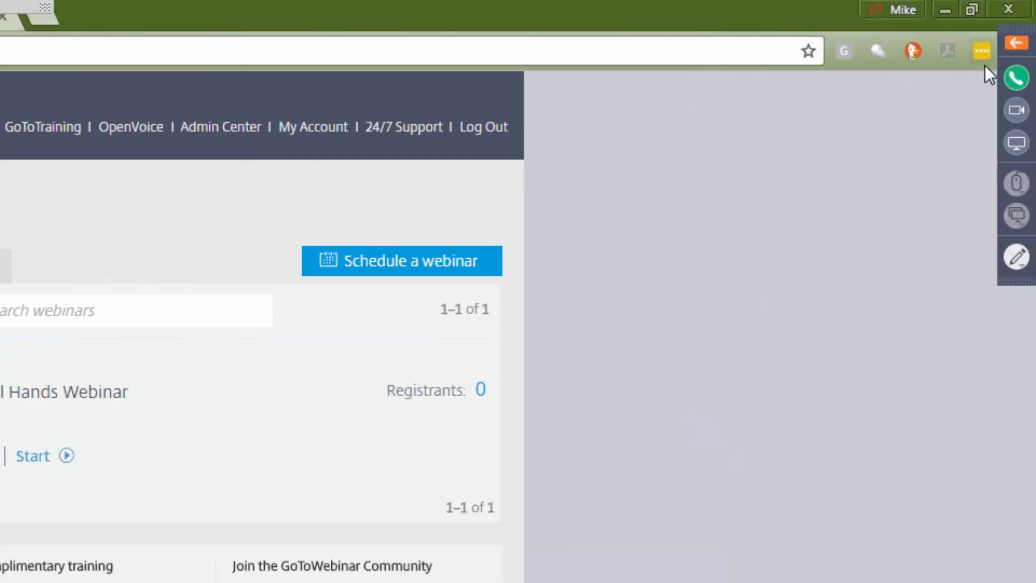
mouse_move(1003, 85)
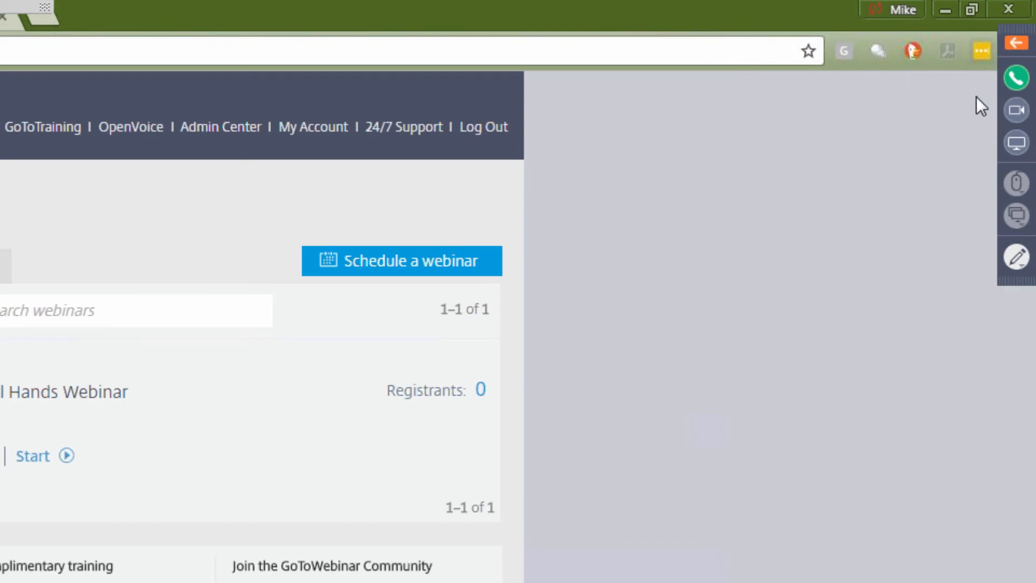
mouse_move(984, 259)
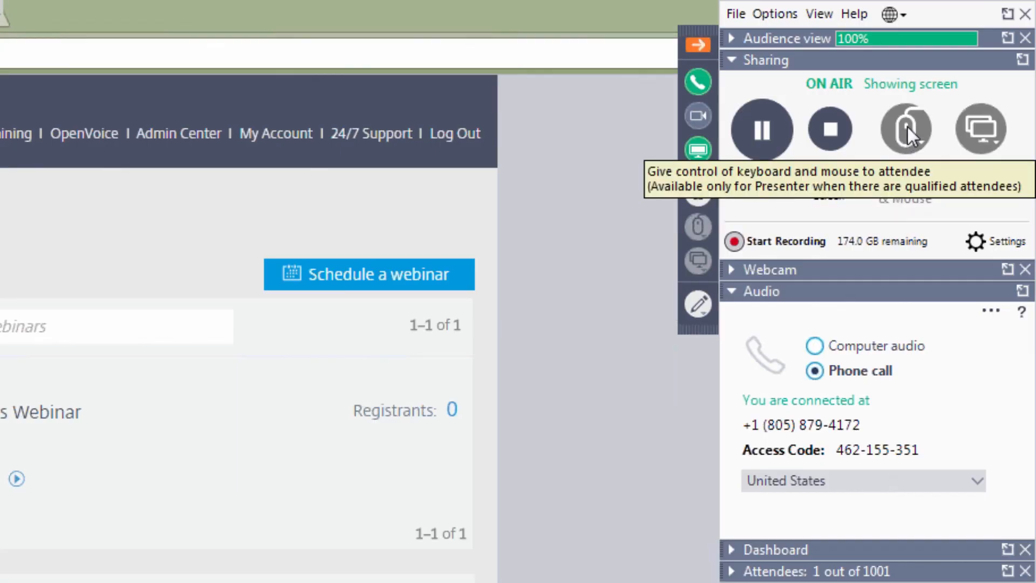
mouse_move(980, 129)
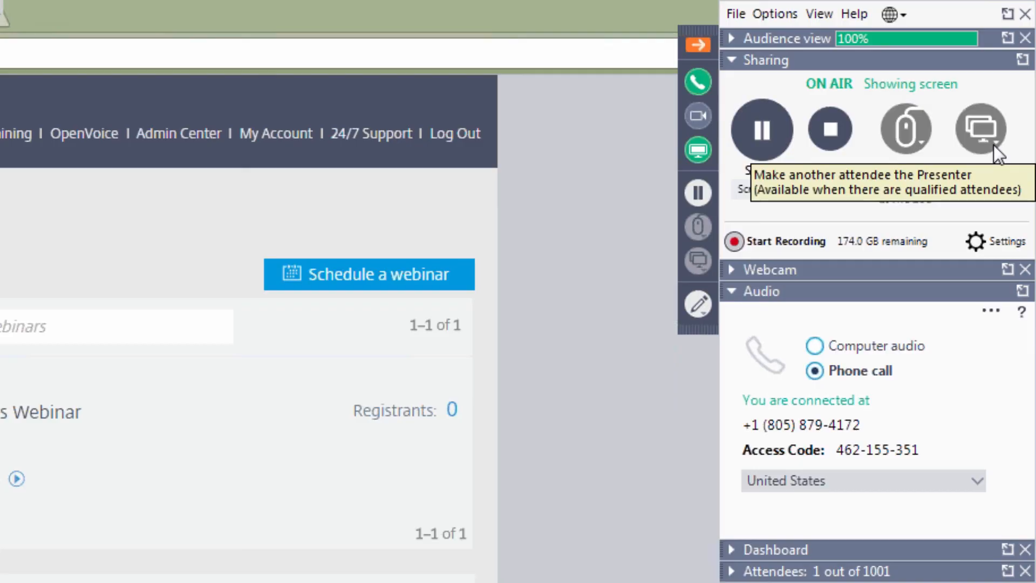
mouse_move(625, 286)
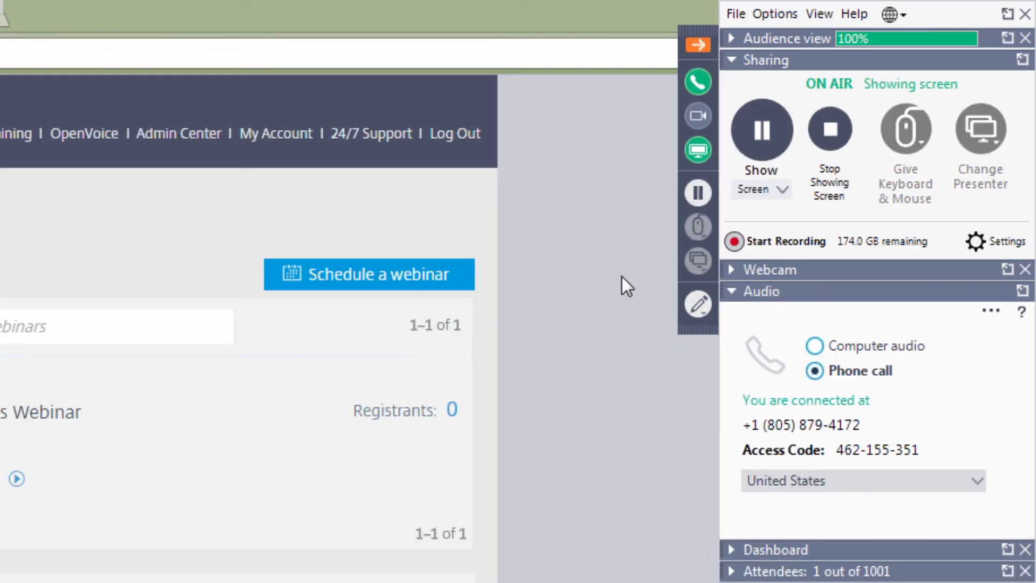